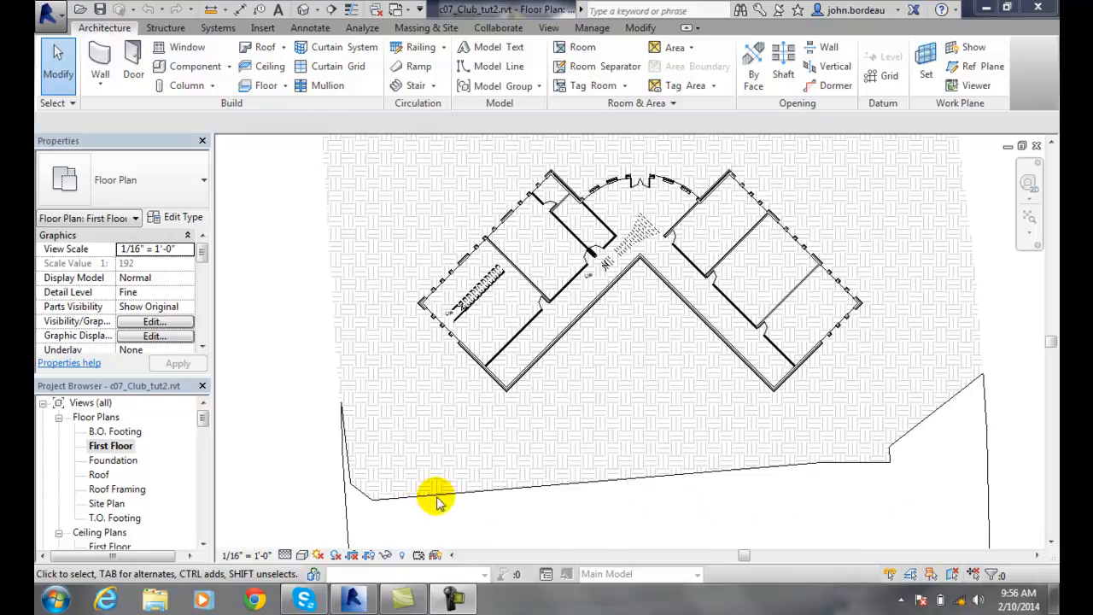
pyautogui.moveTo(396, 410)
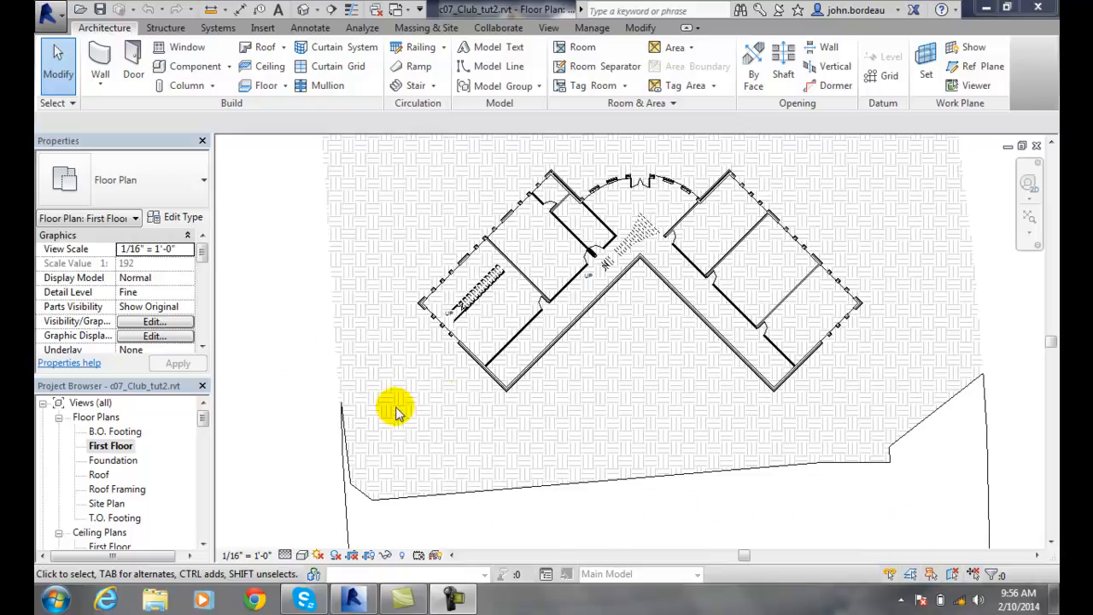
pyautogui.moveTo(635, 470)
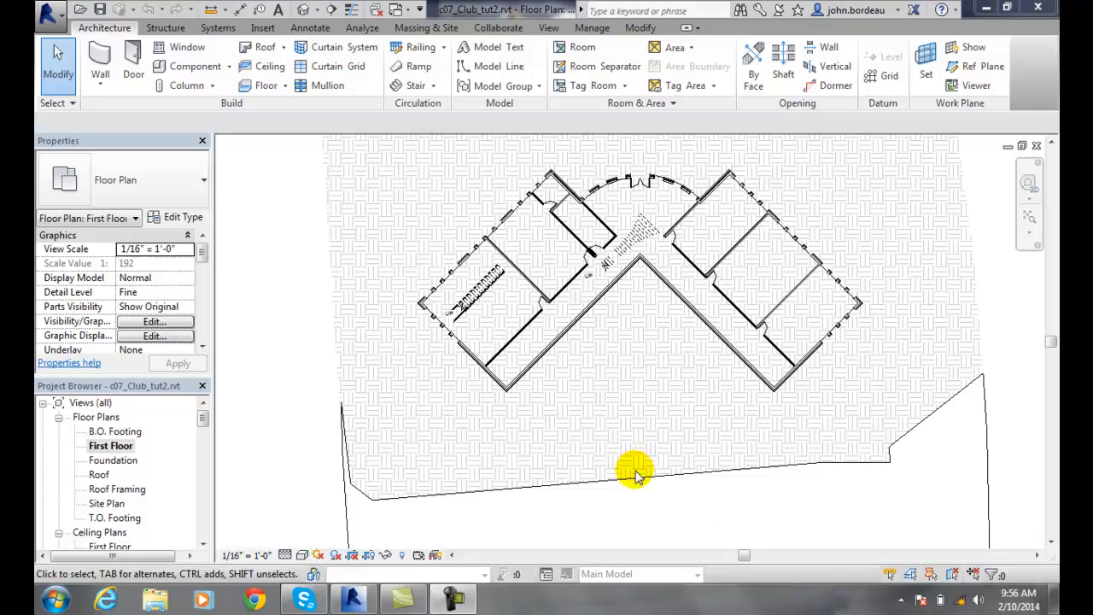
pyautogui.moveTo(623, 495)
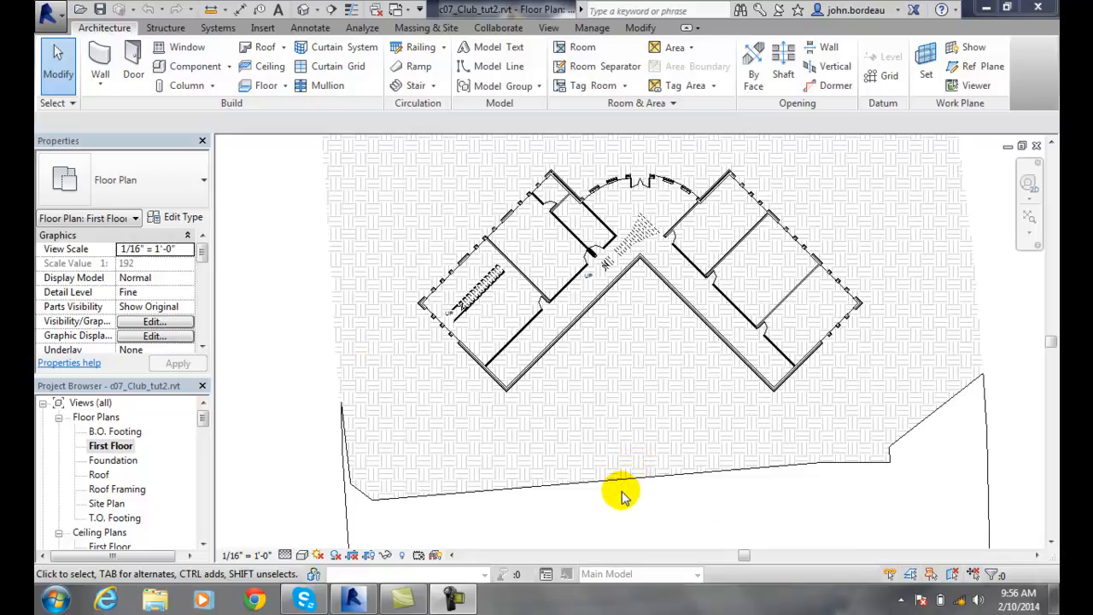
pyautogui.moveTo(543, 431)
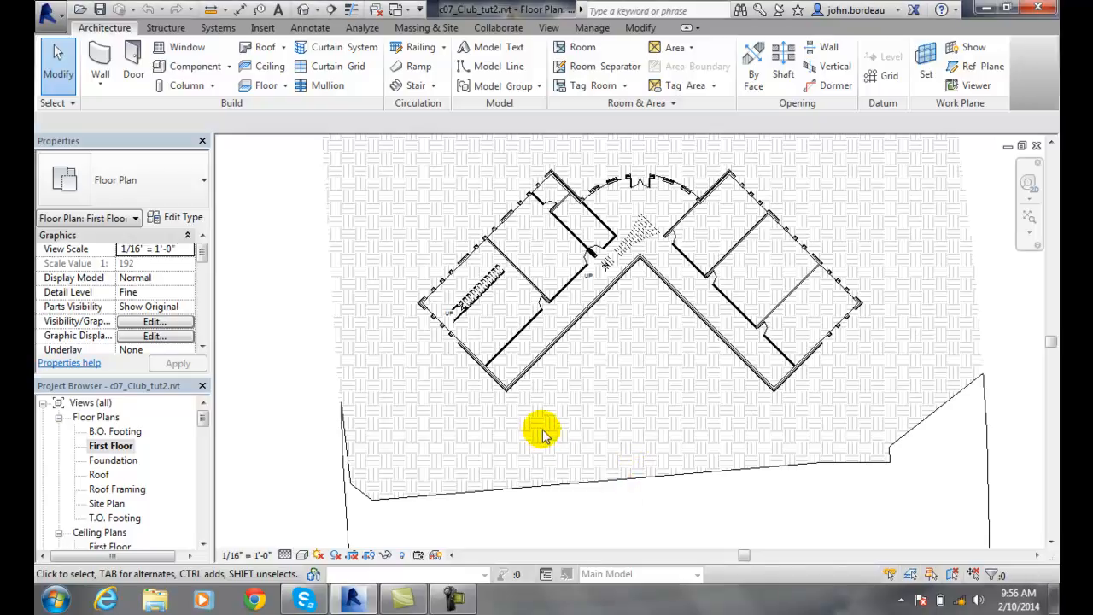
pyautogui.moveTo(403, 516)
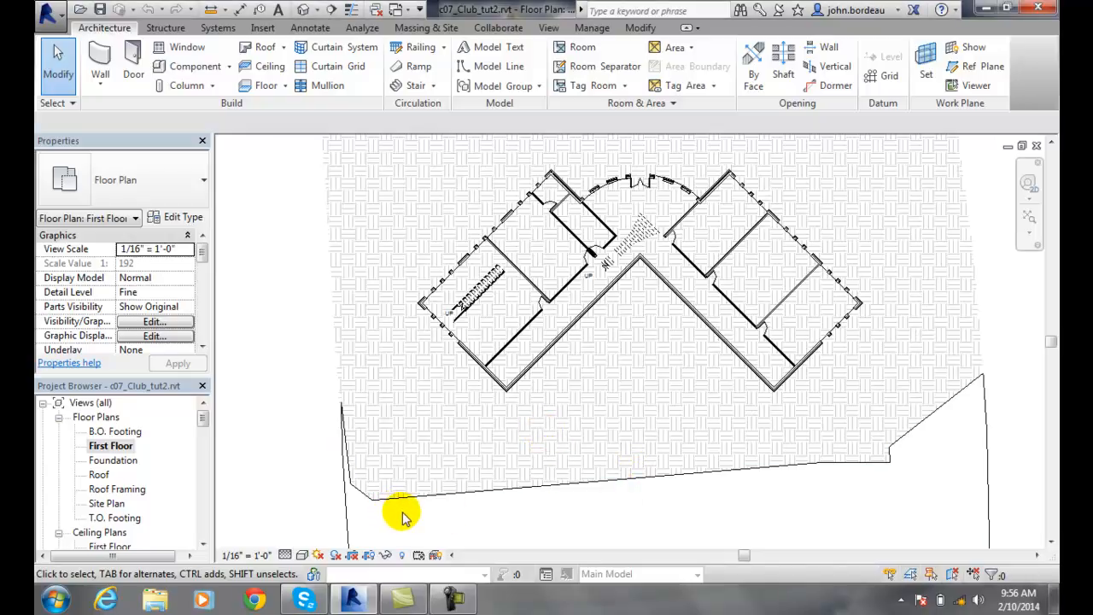
# Select the hatched site topography surface around the building in the first floor plan.
pyautogui.click(401, 512)
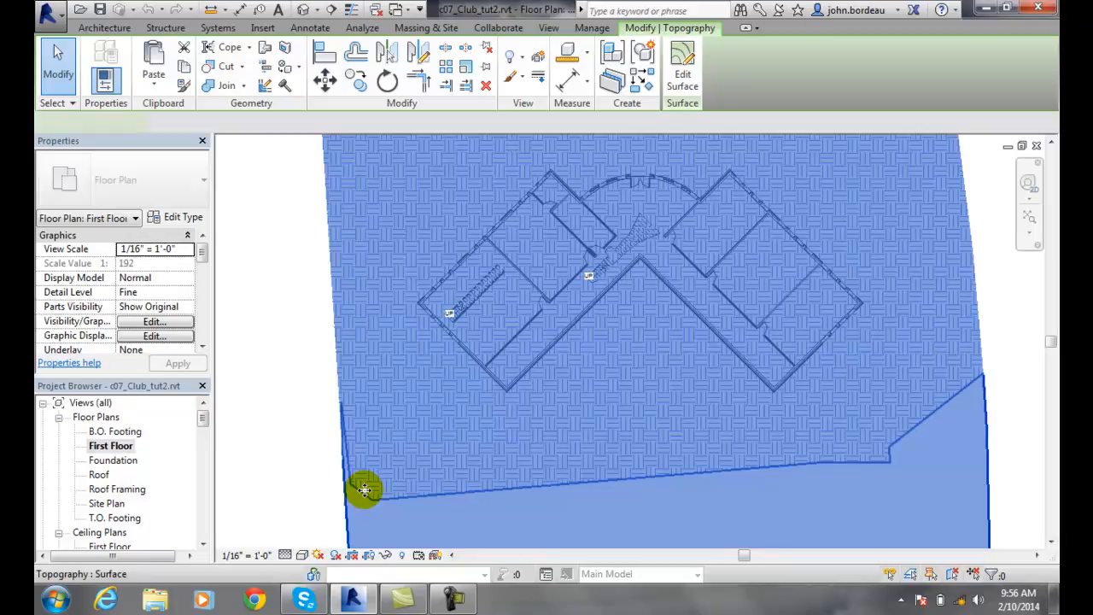
pyautogui.click(366, 488)
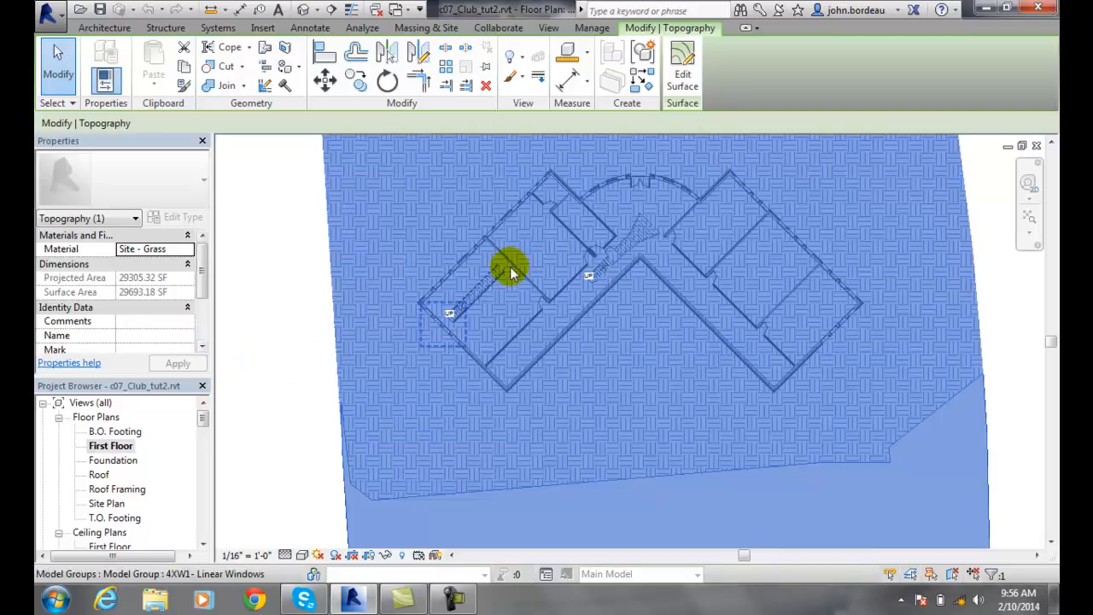
pyautogui.moveTo(734, 390)
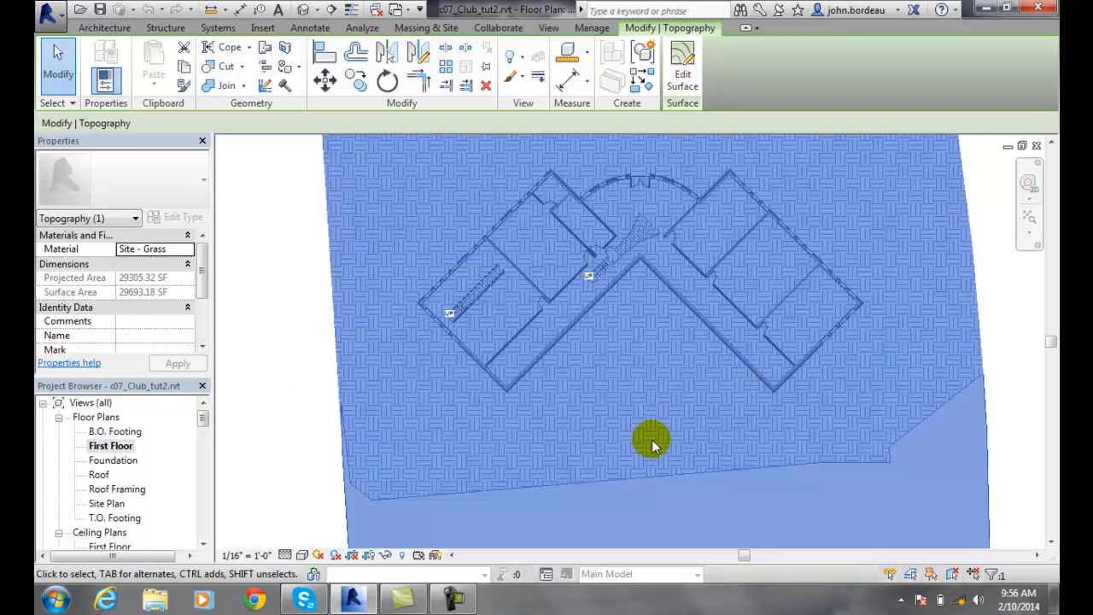
pyautogui.moveTo(606, 427)
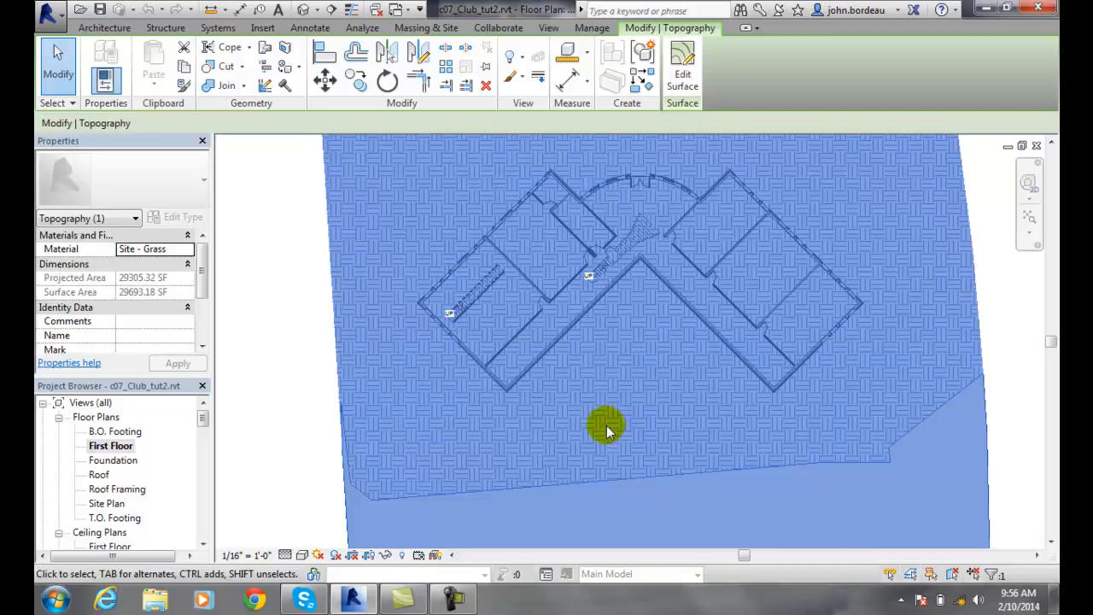
# Override the topography's graphics by element in this view with Halftone turned on and applied.
pyautogui.rightClick(606, 425)
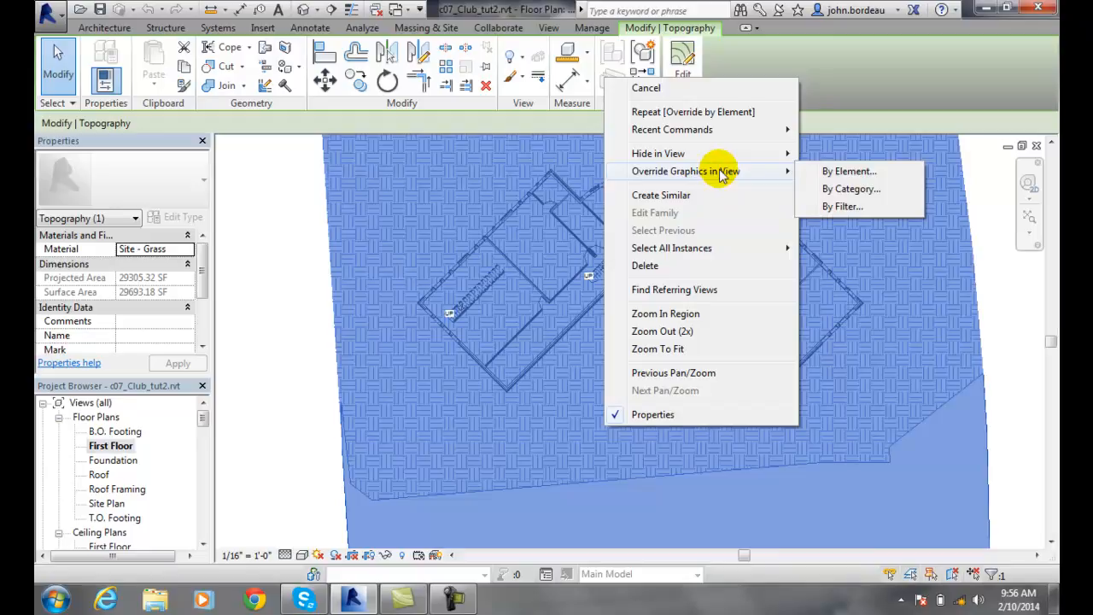
pyautogui.moveTo(840, 171)
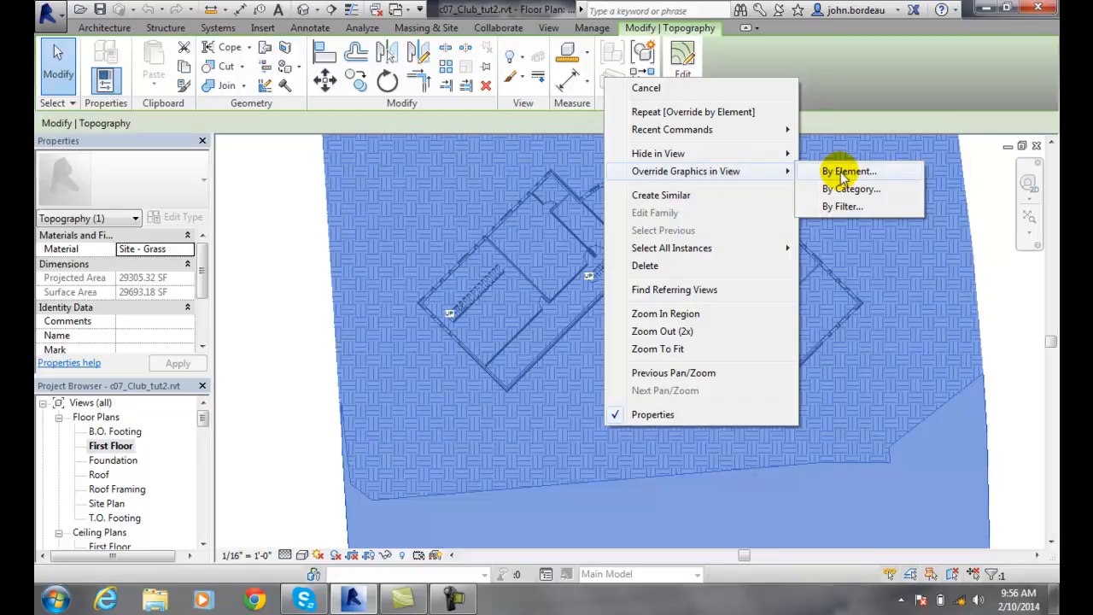
pyautogui.click(849, 170)
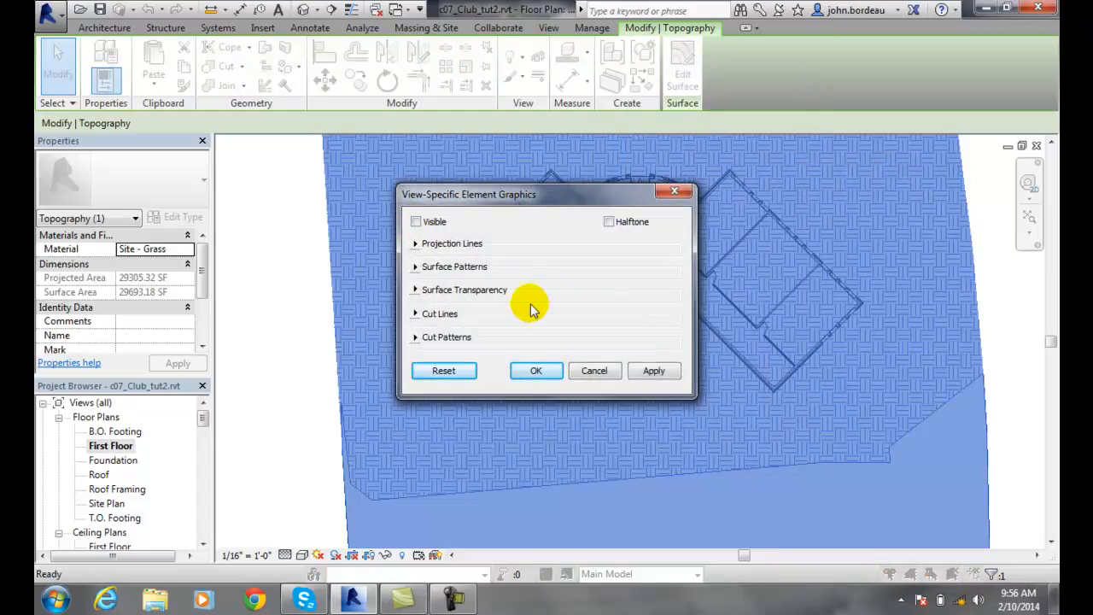
pyautogui.click(652, 369)
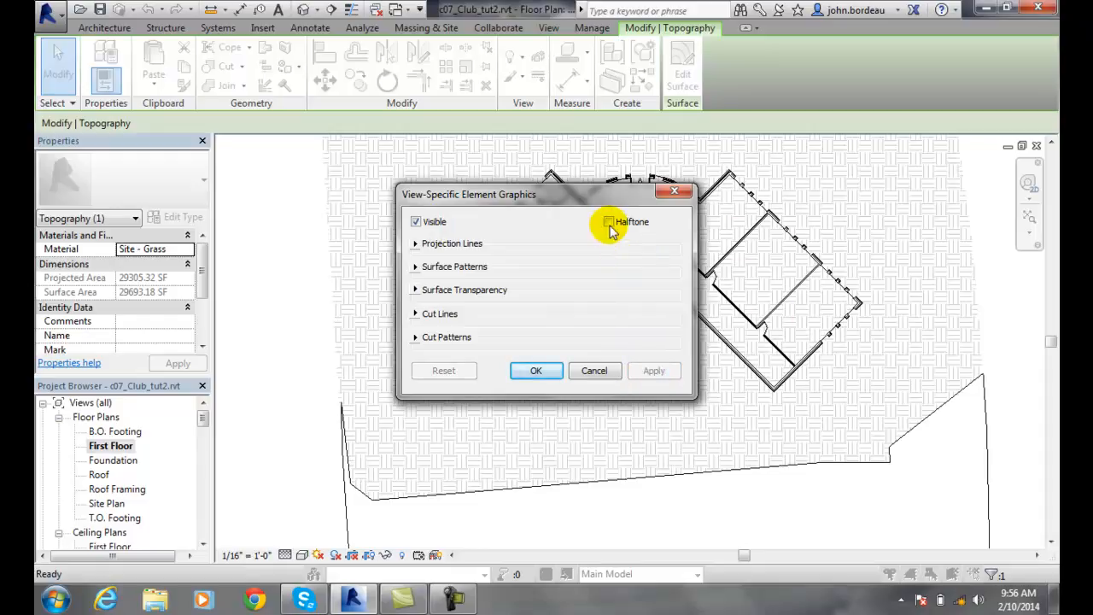
pyautogui.click(608, 222)
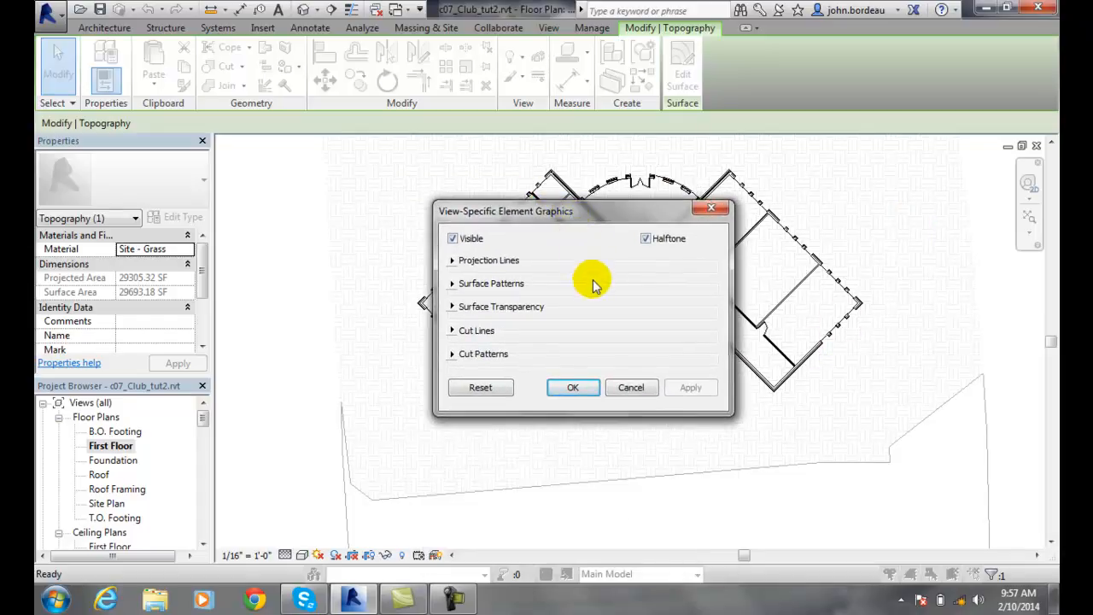
# Turn Halftone back off and apply so the topography displays normally again.
pyautogui.click(645, 239)
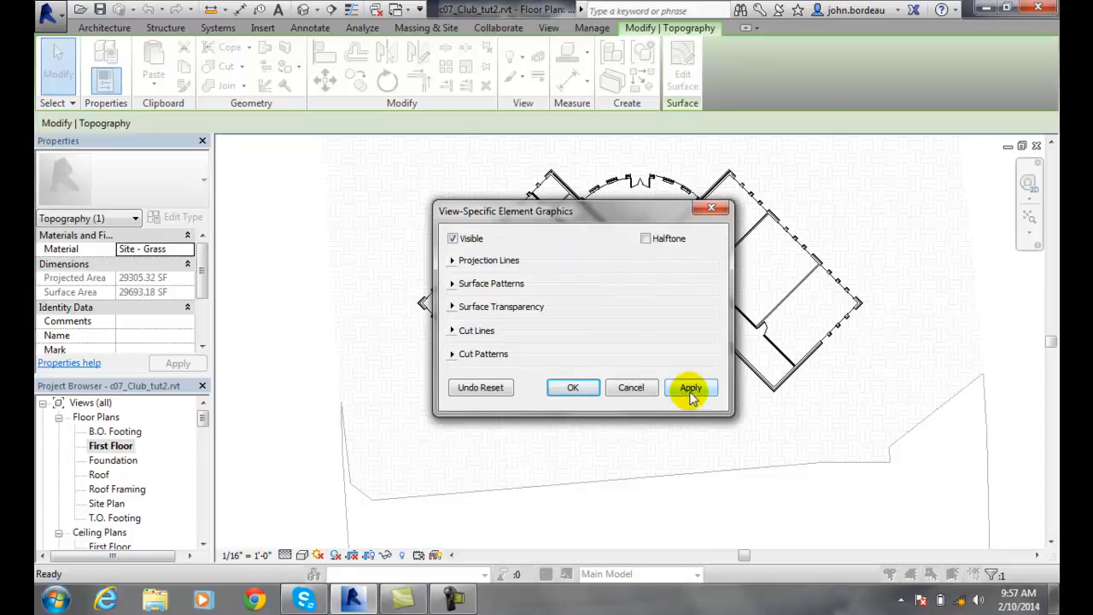
pyautogui.click(690, 386)
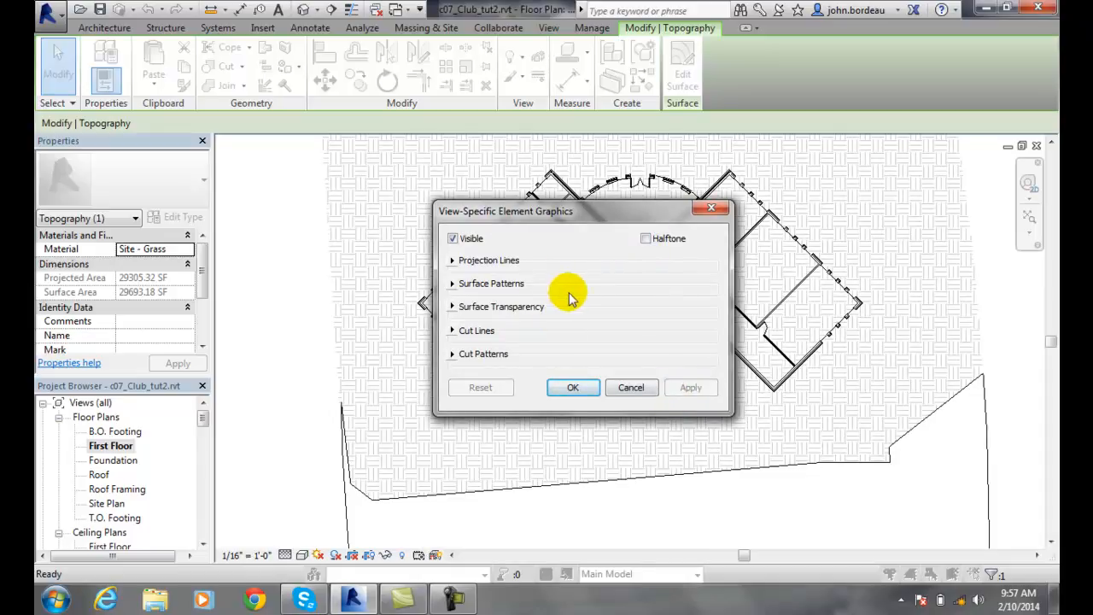
pyautogui.click(451, 260)
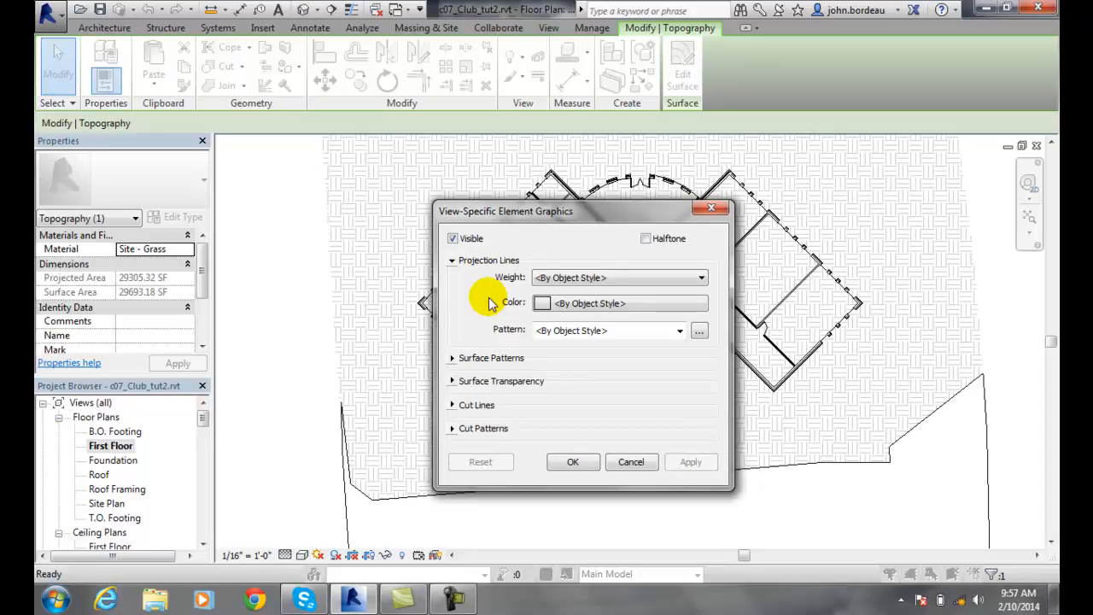
pyautogui.moveTo(555, 311)
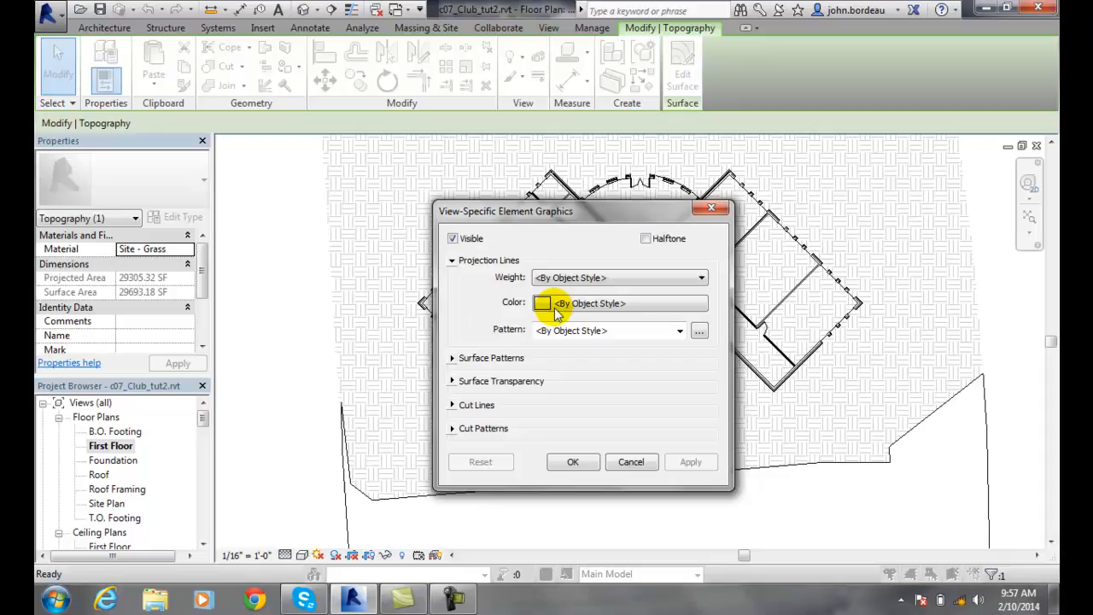
pyautogui.moveTo(598, 282)
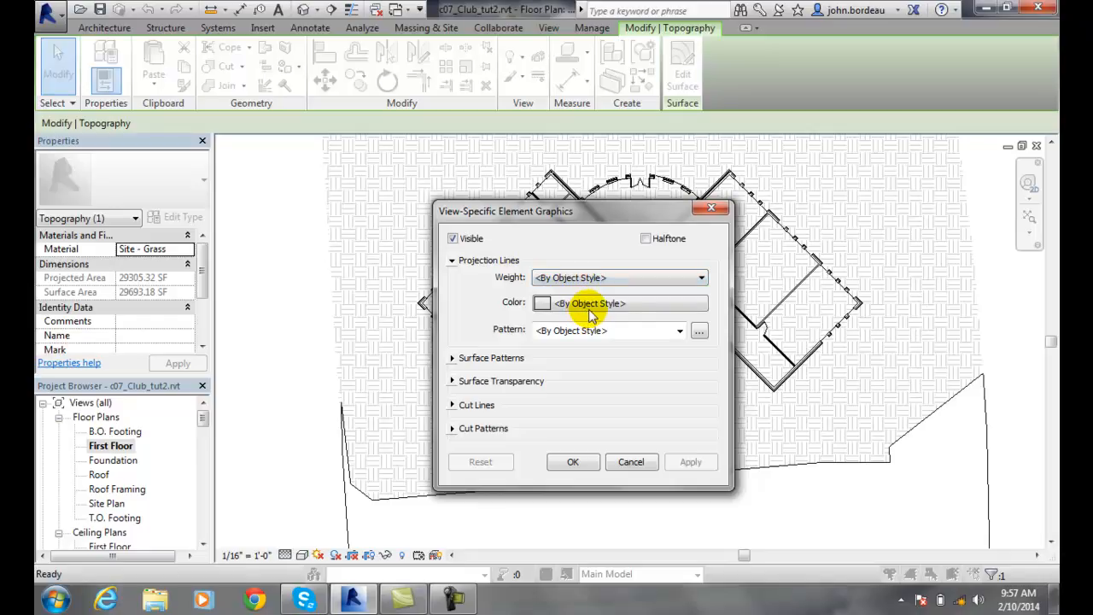
pyautogui.moveTo(573, 354)
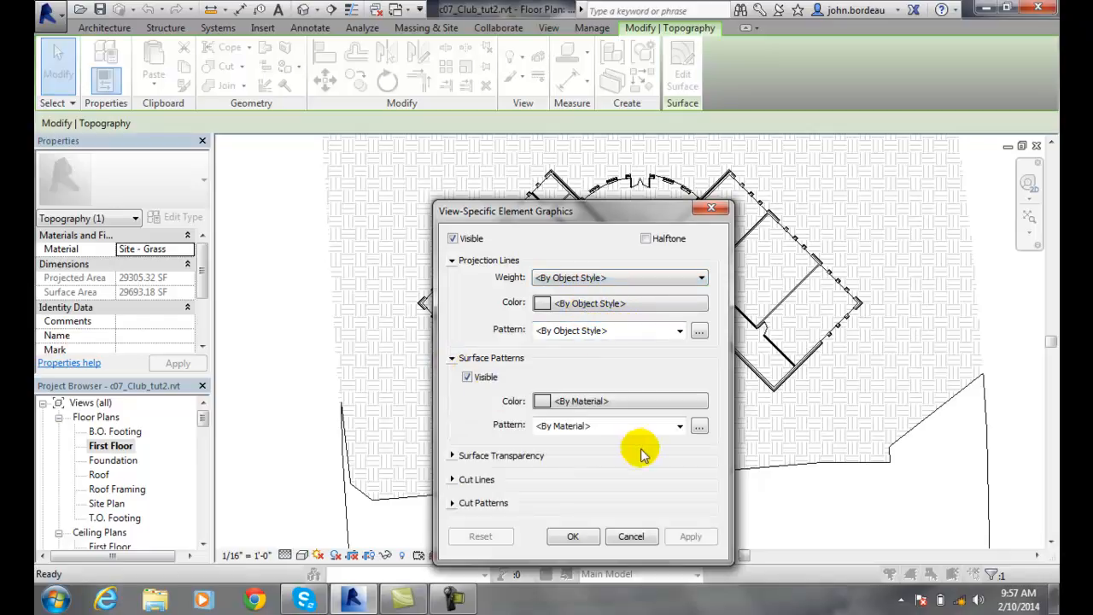
pyautogui.moveTo(891, 331)
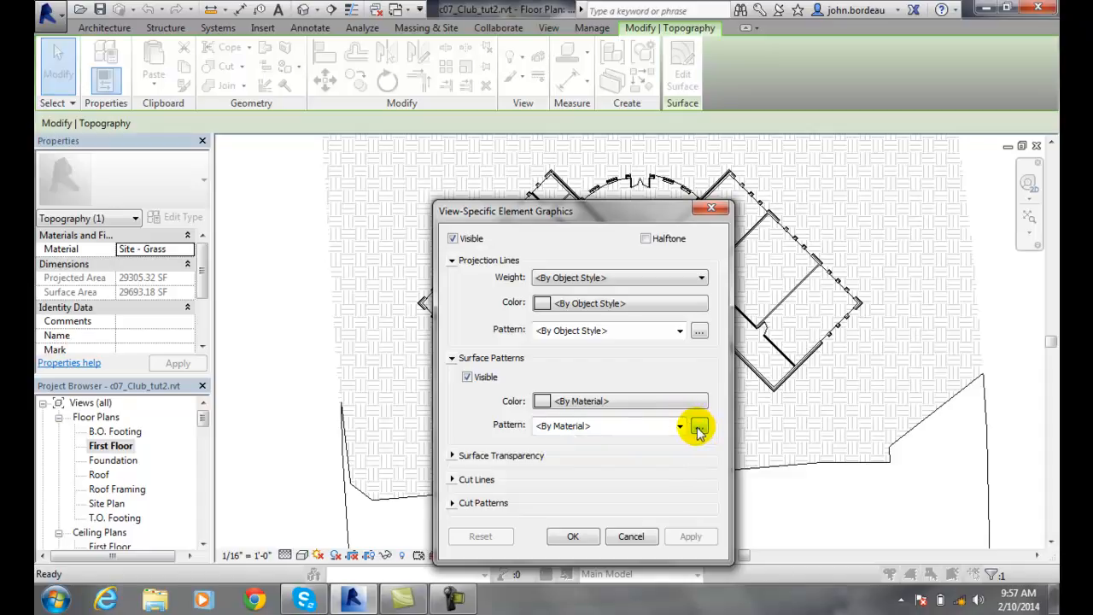
# Raise the topography's surface transparency to about 75, then reset it to 0 and apply.
pyautogui.click(454, 454)
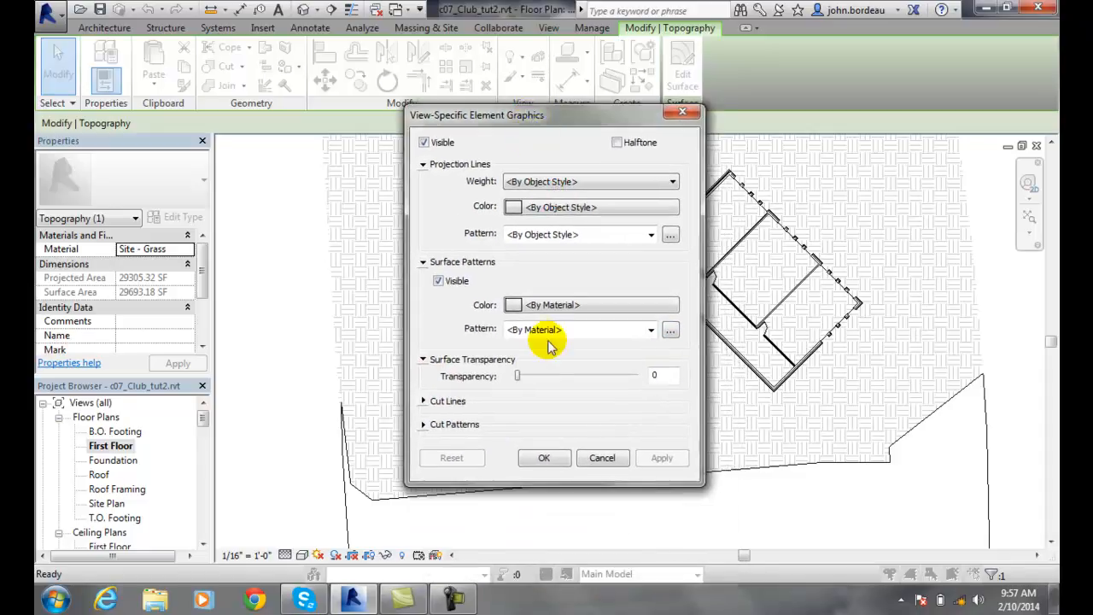
pyautogui.moveTo(521, 377)
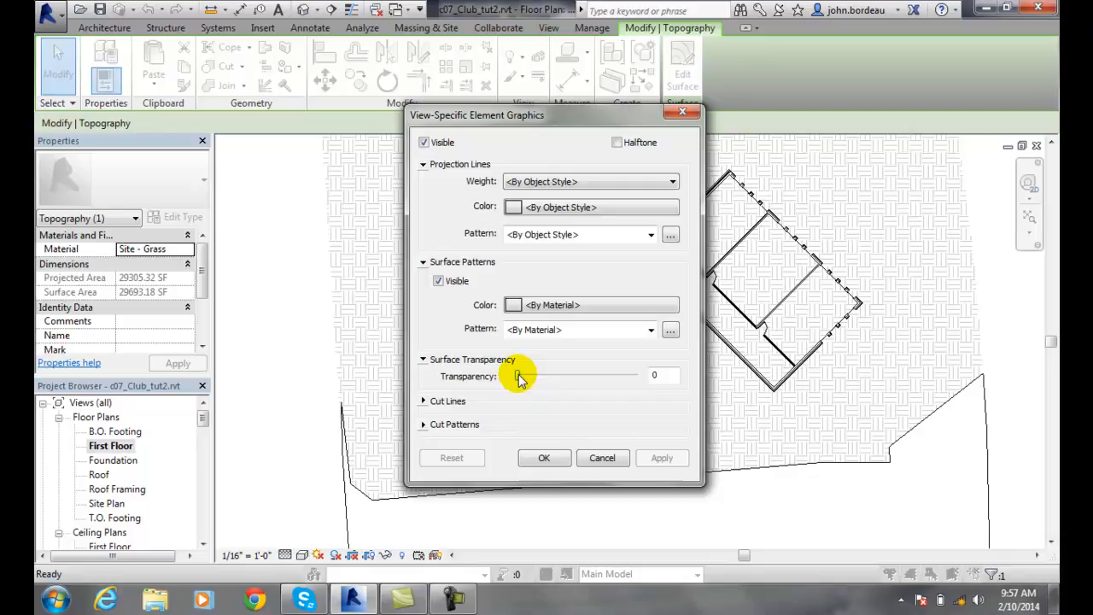
pyautogui.moveTo(519, 376); pyautogui.dragTo(570, 376)
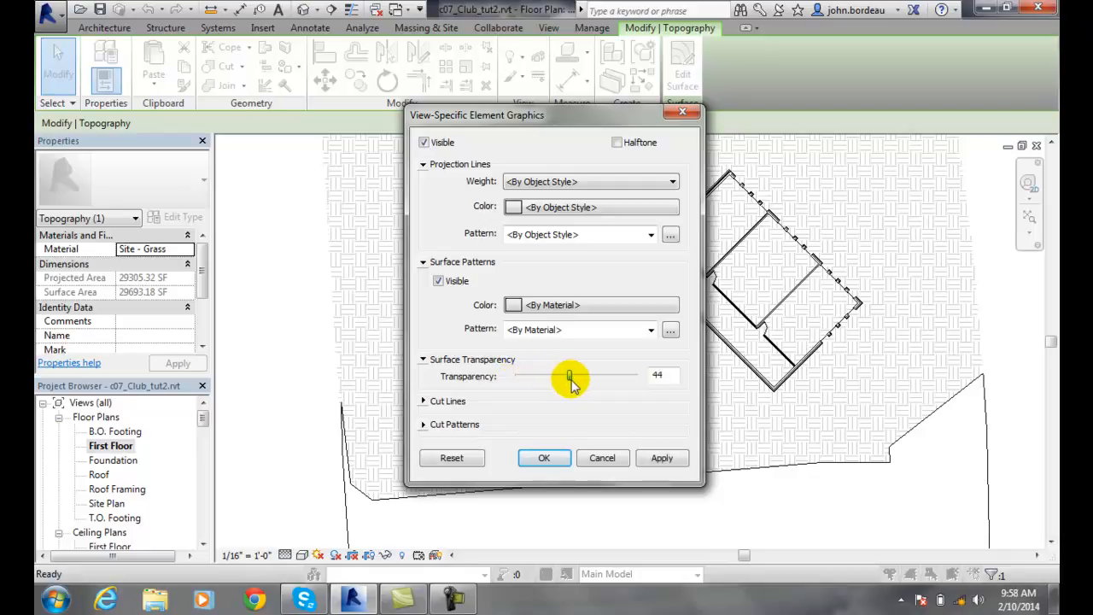
pyautogui.moveTo(568, 376); pyautogui.dragTo(604, 375)
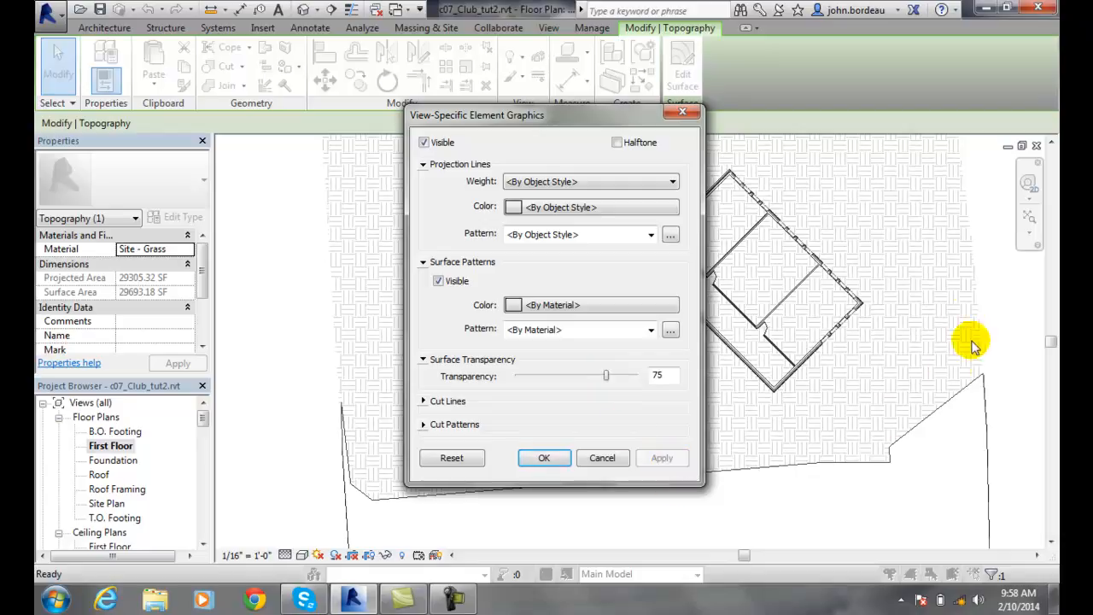
pyautogui.moveTo(854, 390)
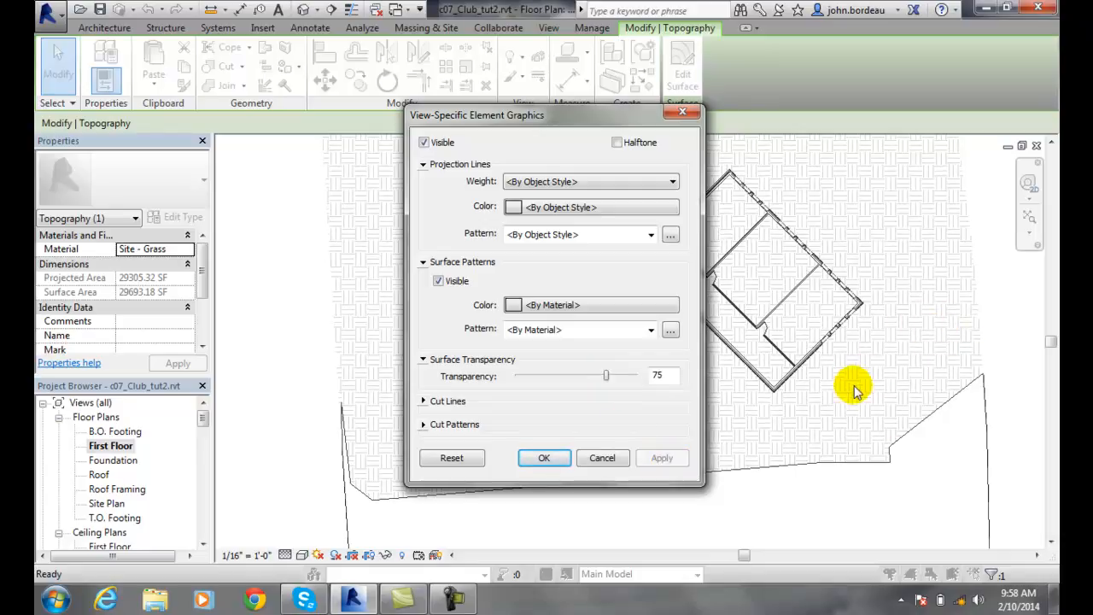
pyautogui.moveTo(901, 362)
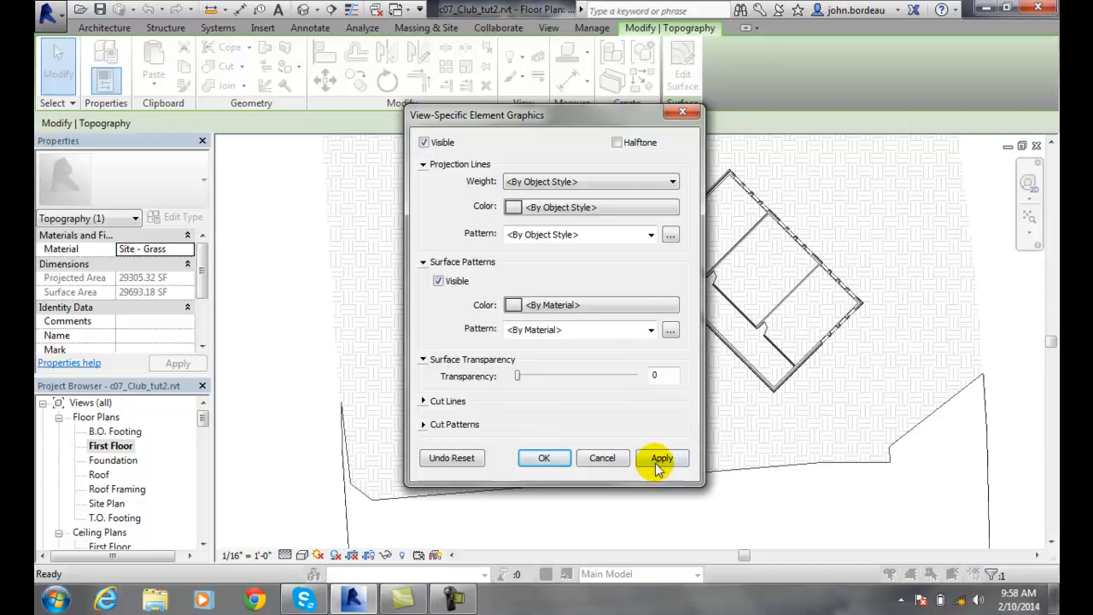
pyautogui.click(663, 457)
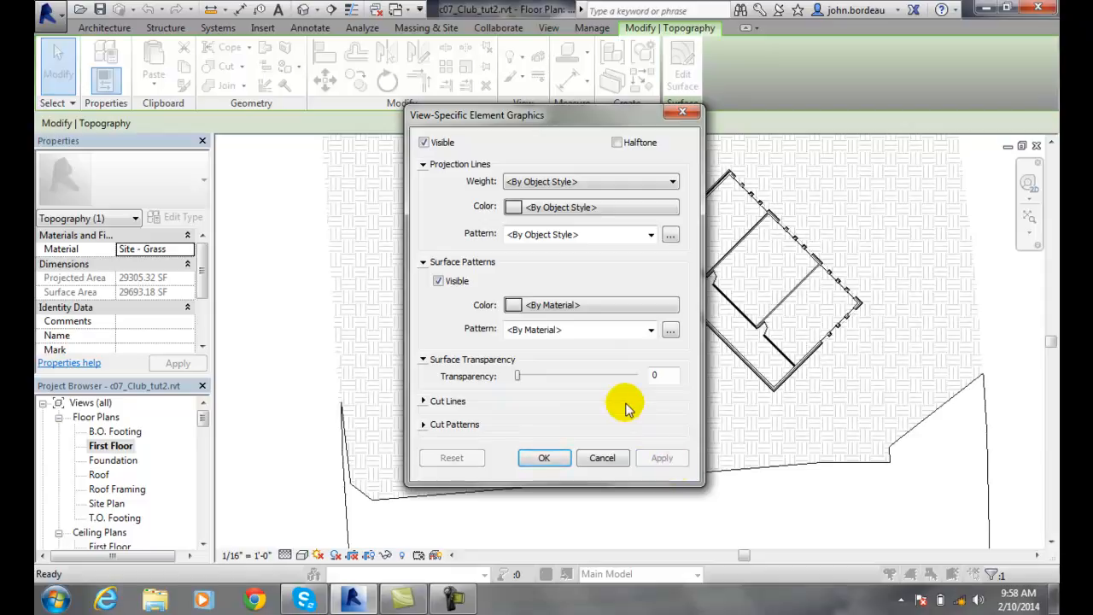
pyautogui.moveTo(426, 401)
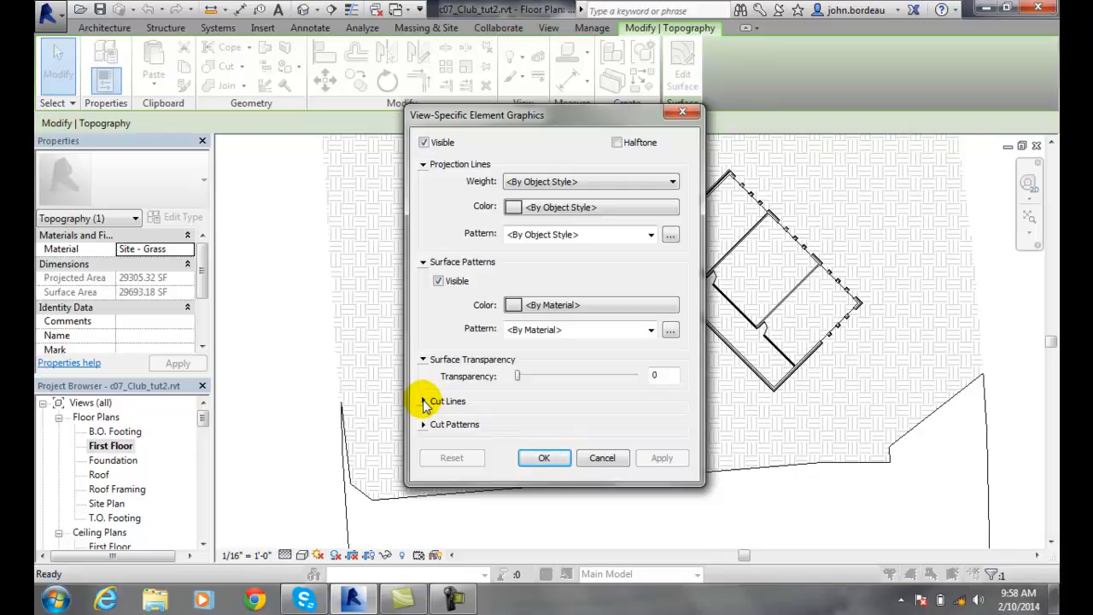
# Expand the Cut Lines override group showing weight, color and pattern by object style.
pyautogui.click(423, 401)
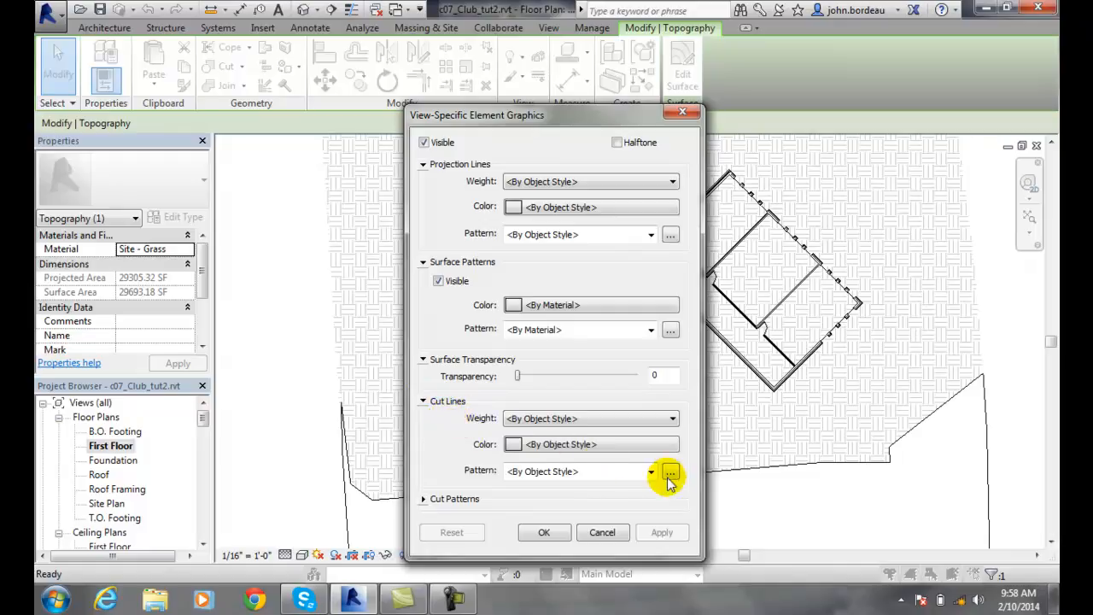
pyautogui.moveTo(498, 415)
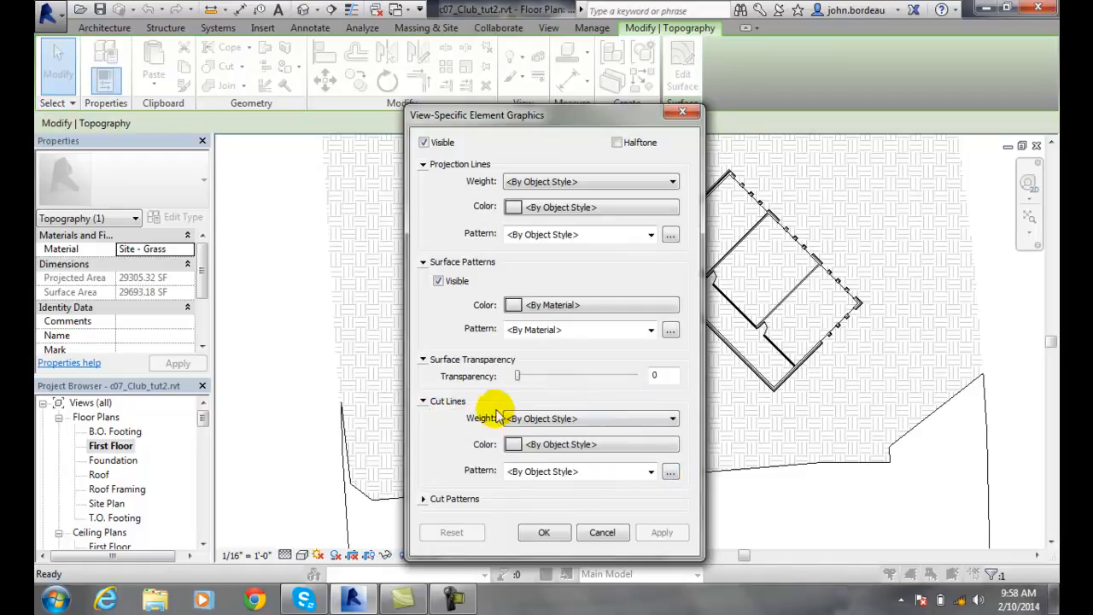
pyautogui.moveTo(648, 458)
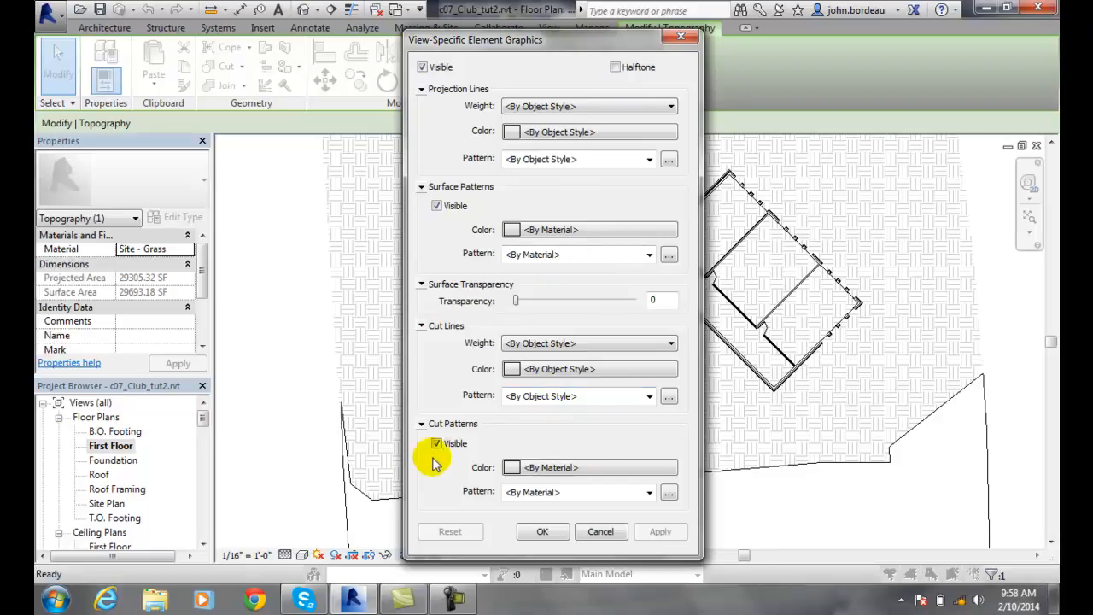
pyautogui.moveTo(464, 475)
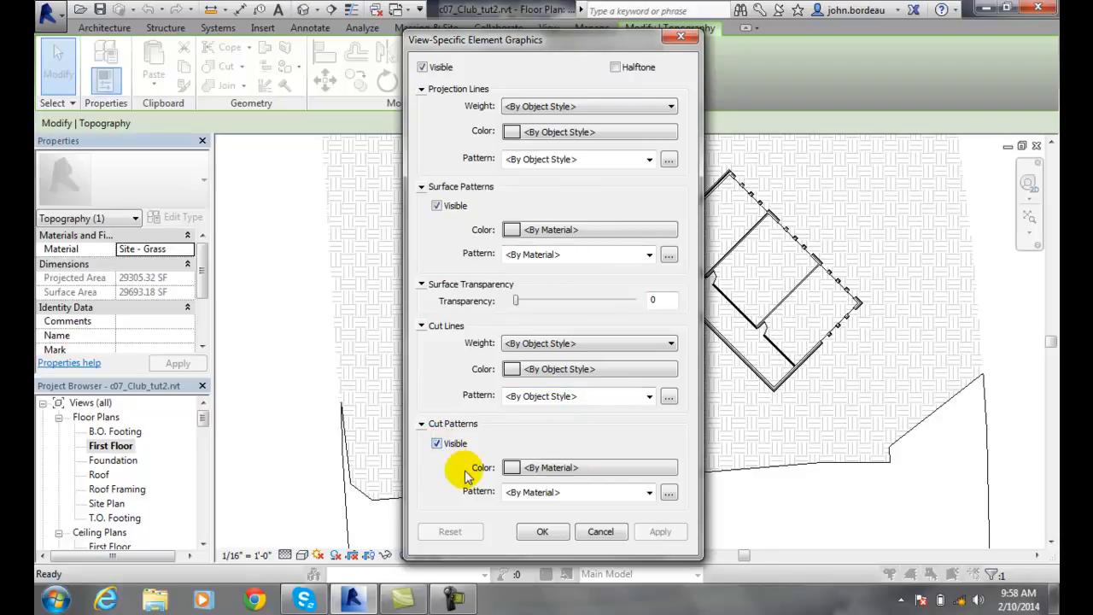
pyautogui.moveTo(674, 495)
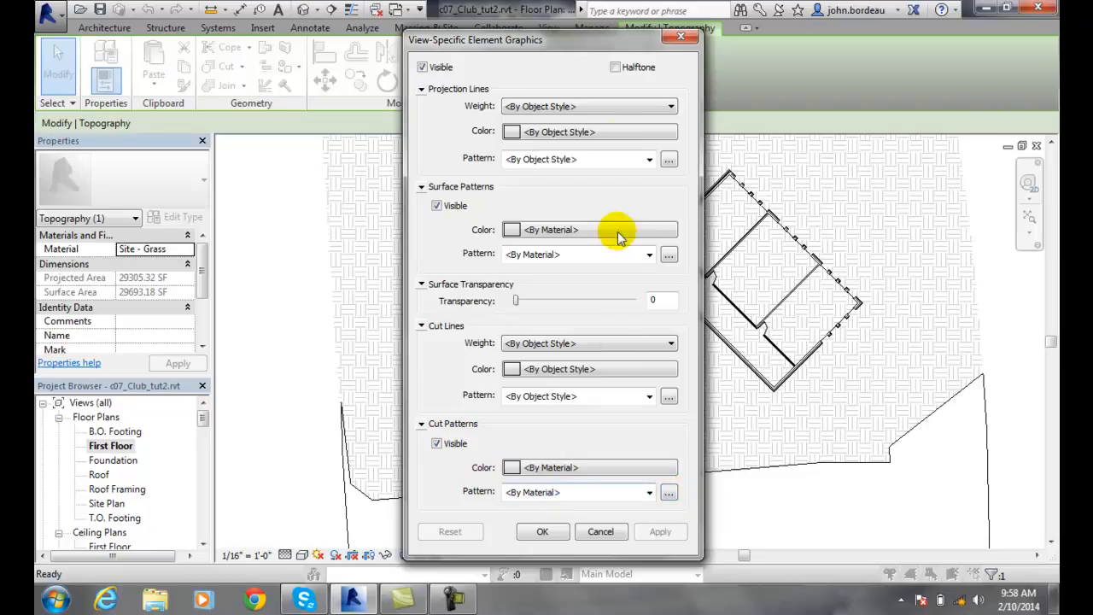
pyautogui.moveTo(532, 198)
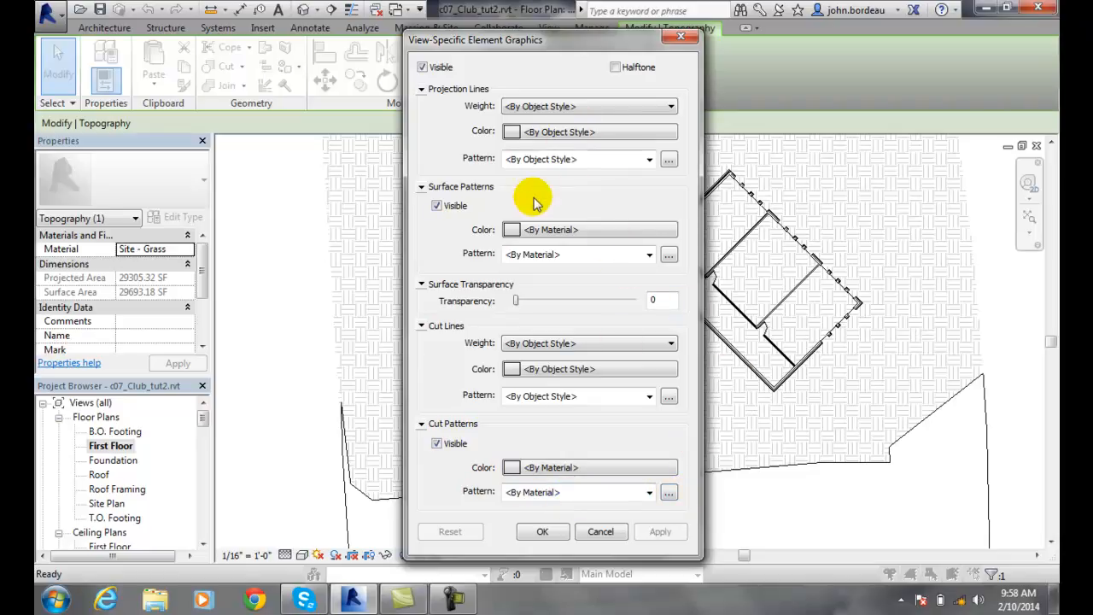
pyautogui.moveTo(817, 427)
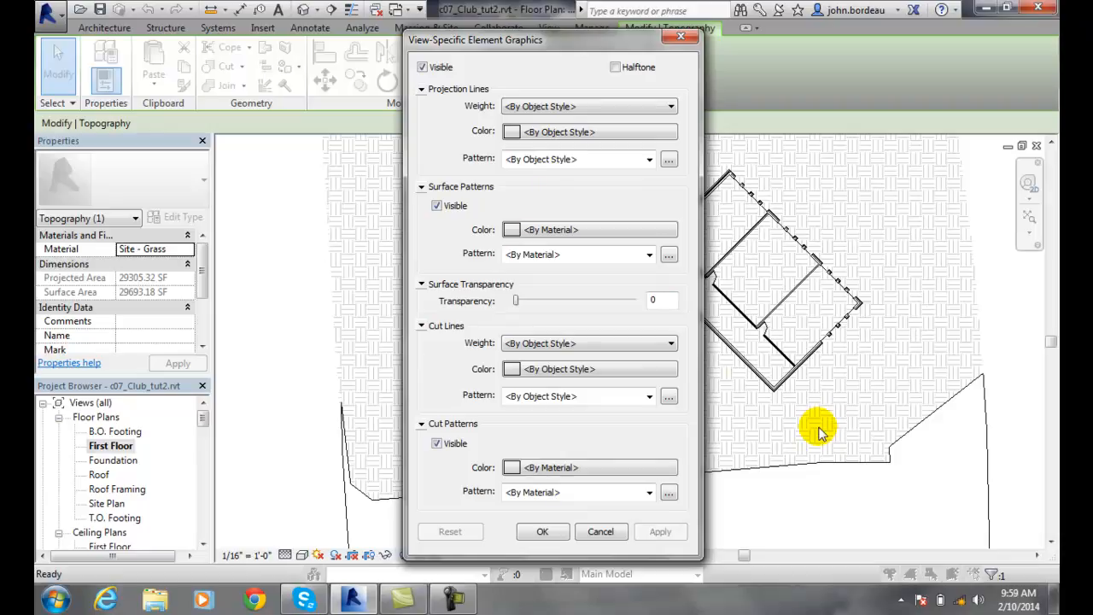
pyautogui.moveTo(679, 396)
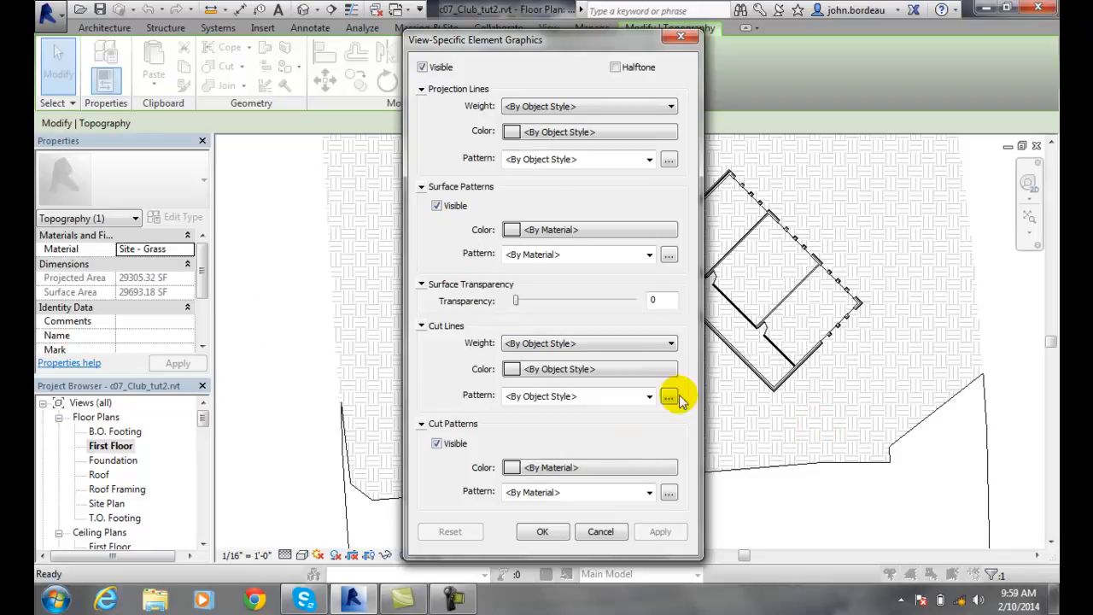
pyautogui.moveTo(768, 447)
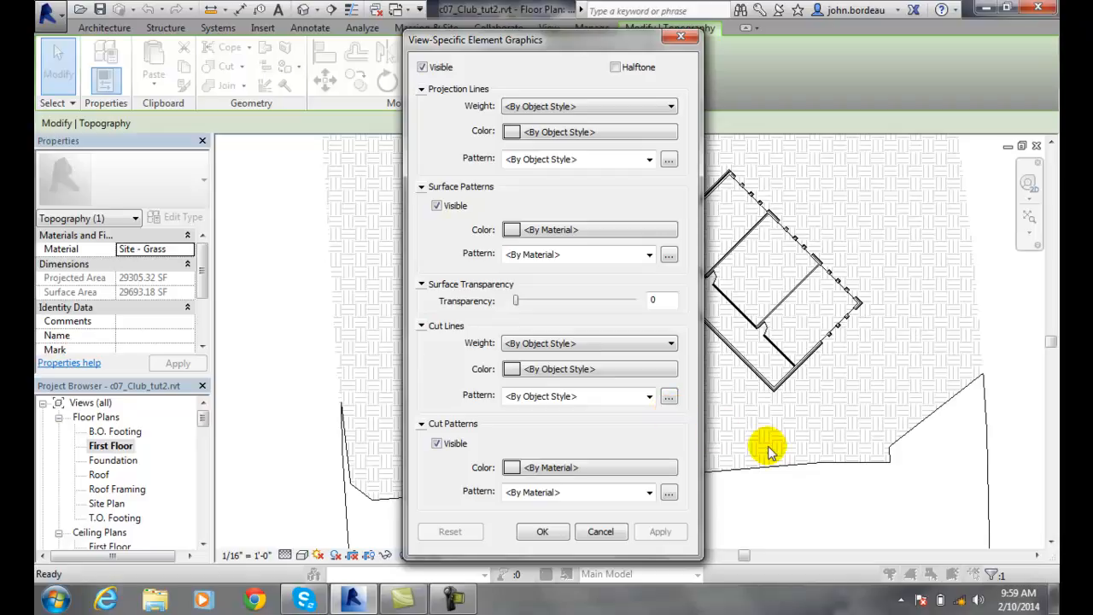